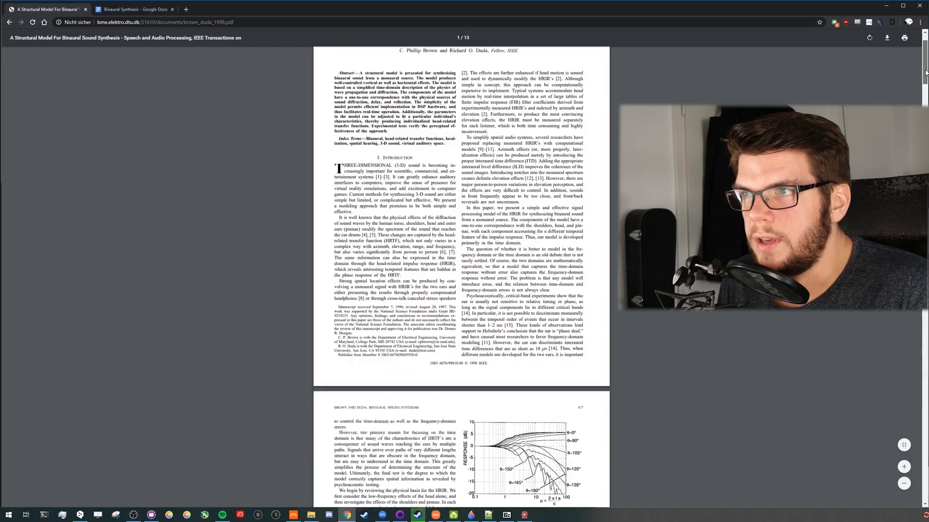
Drag the Placement pad's source dot left and up to X −100 %, Y 100 %.
scroll(down, 3)
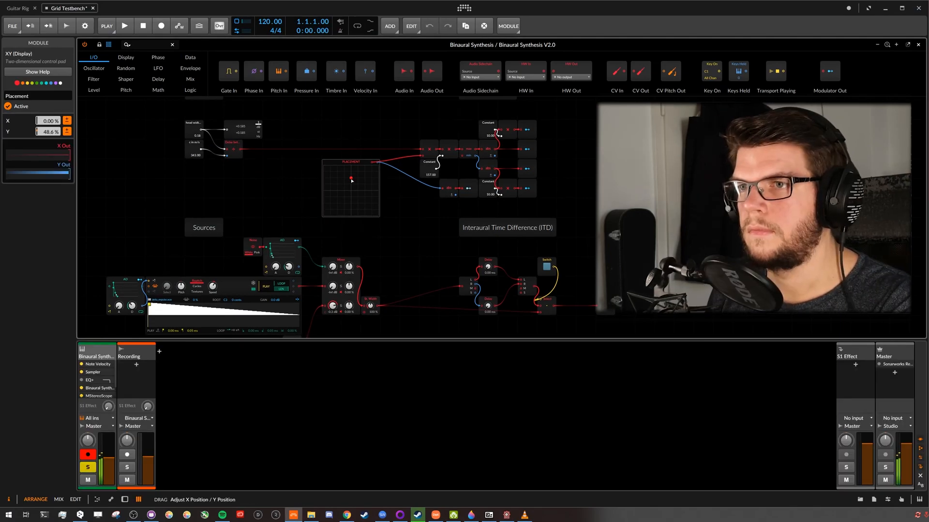
drag(351, 179, 322, 177)
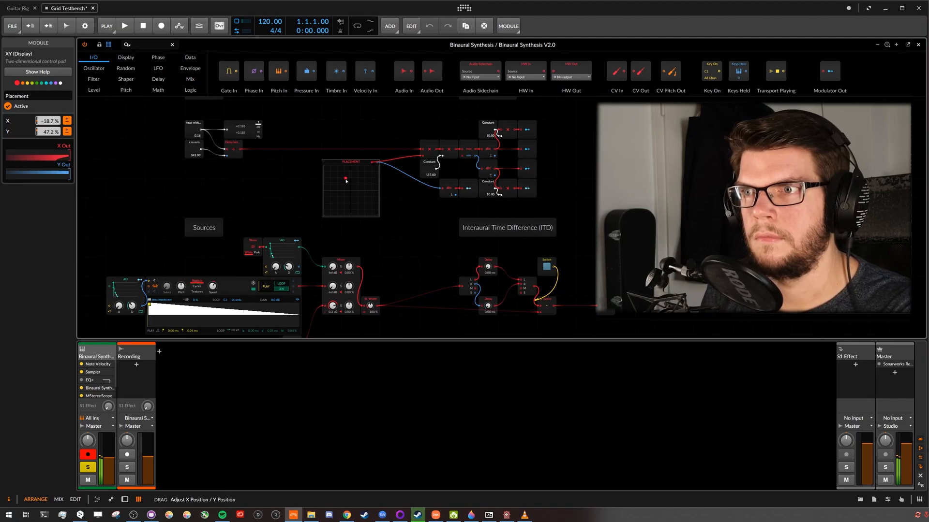
drag(346, 178, 379, 177)
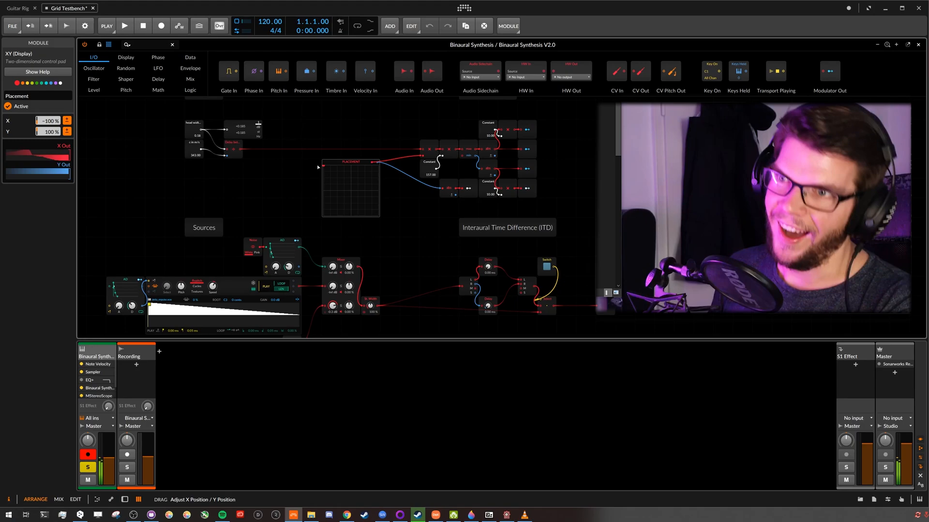
drag(319, 166, 376, 179)
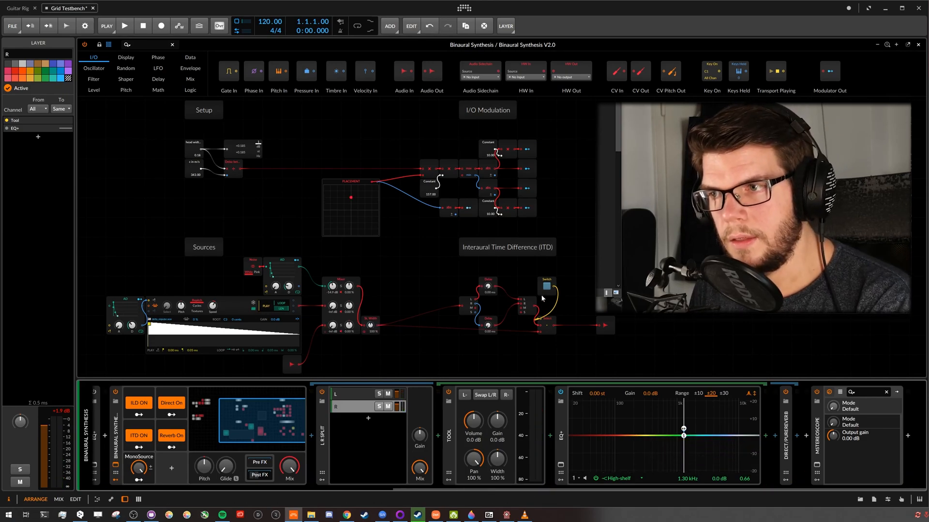
mouse_move(647, 317)
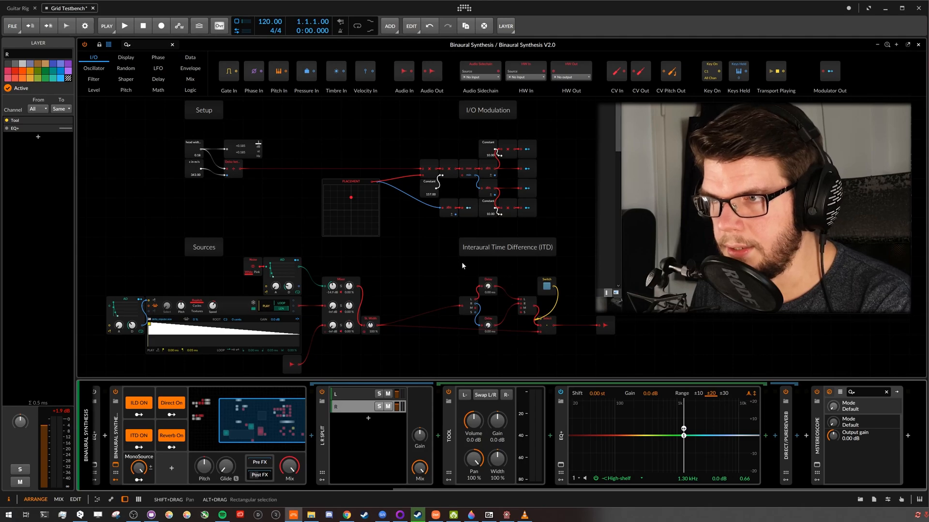
mouse_move(495, 266)
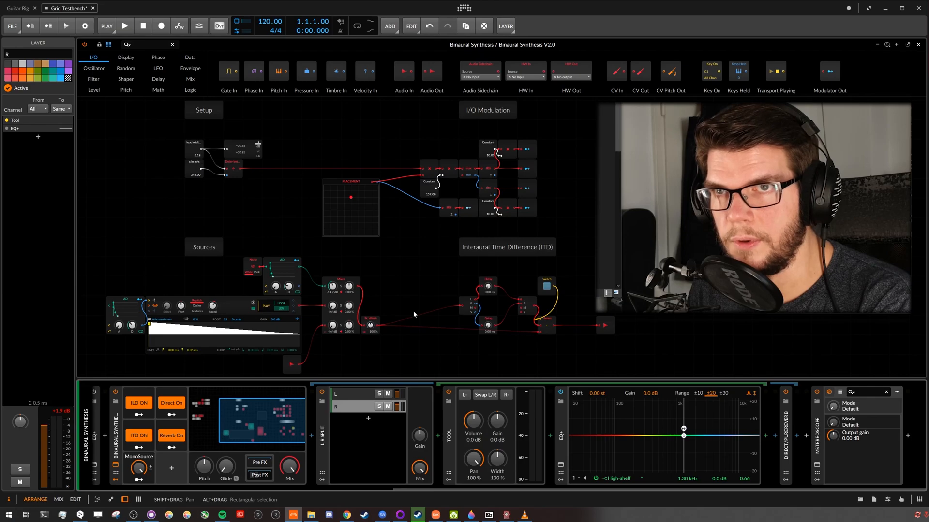
mouse_move(491, 310)
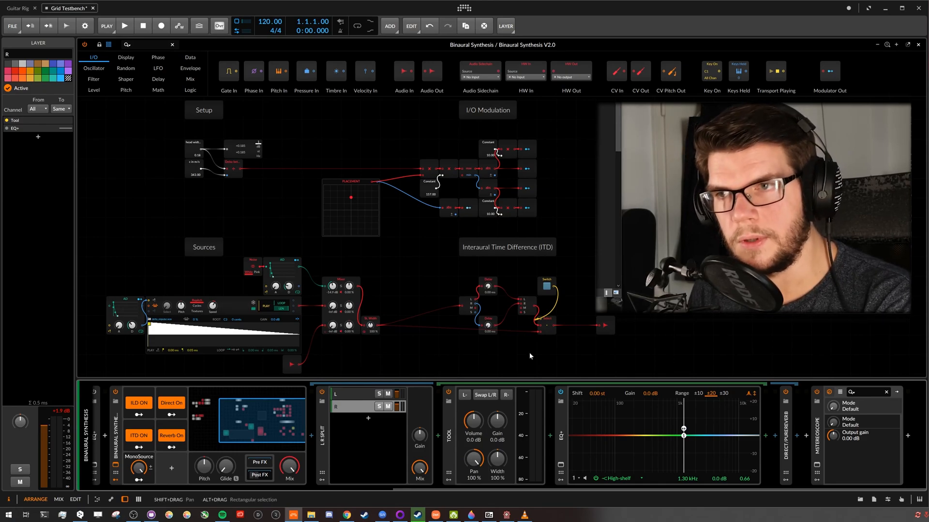
mouse_move(497, 359)
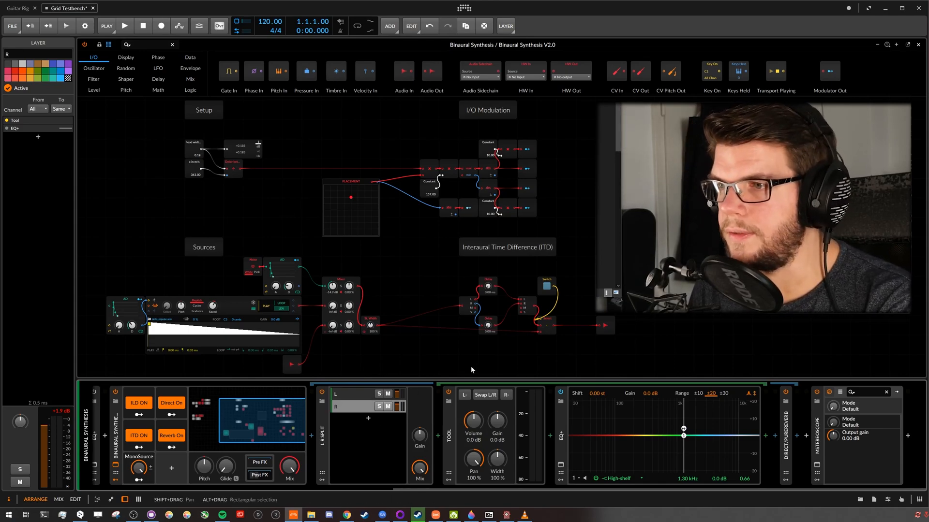
mouse_move(416, 403)
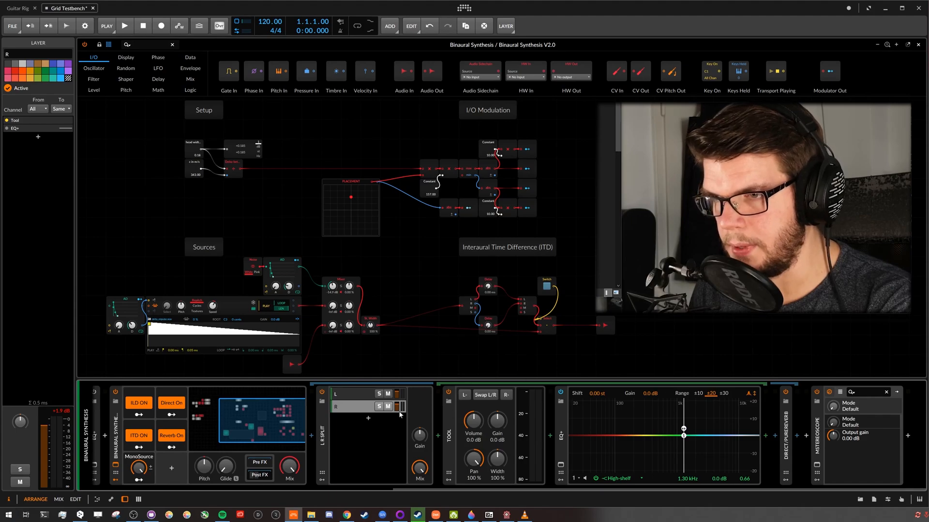
drag(351, 197, 346, 199)
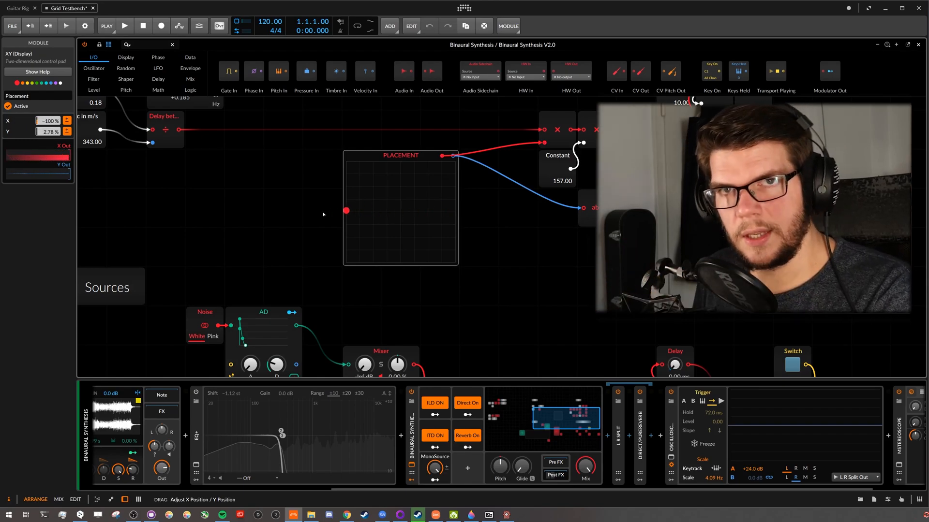
Drag the Placement source dot across the pad to the far left edge.
drag(347, 210, 362, 211)
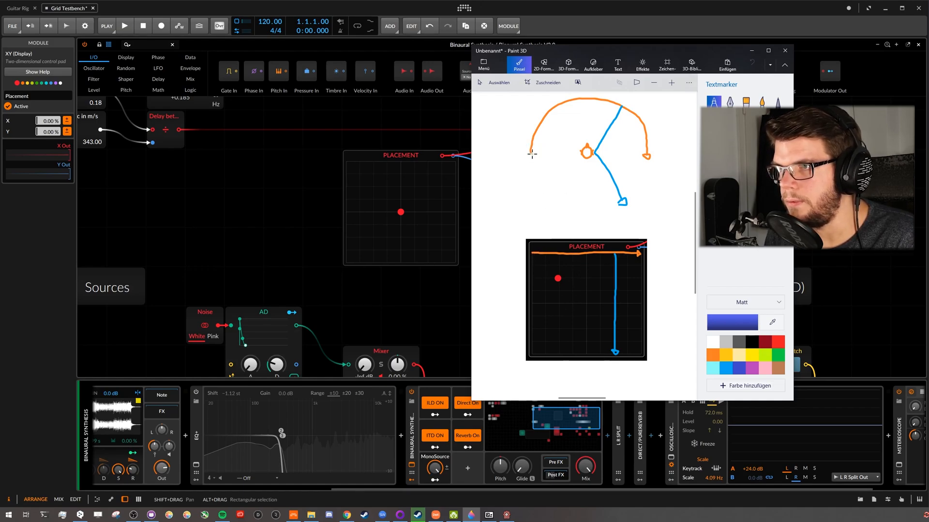
mouse_move(627, 241)
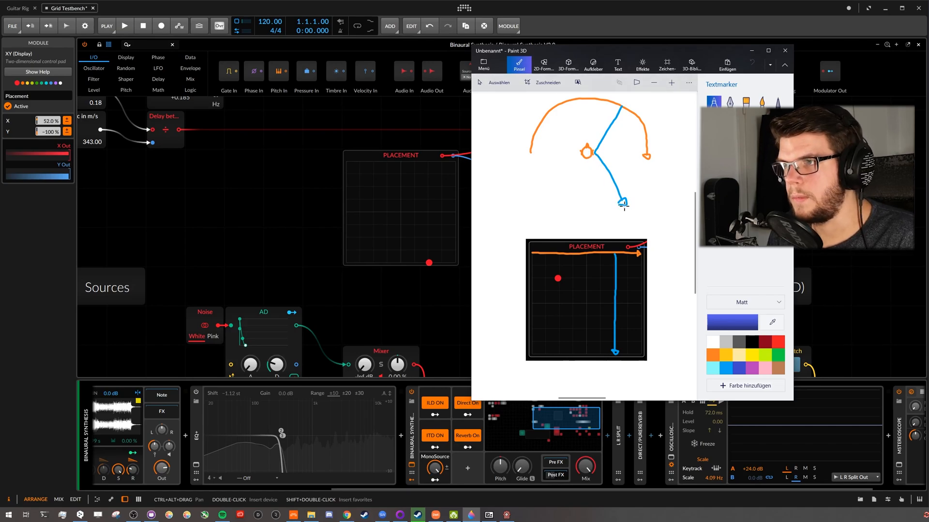
mouse_move(627, 103)
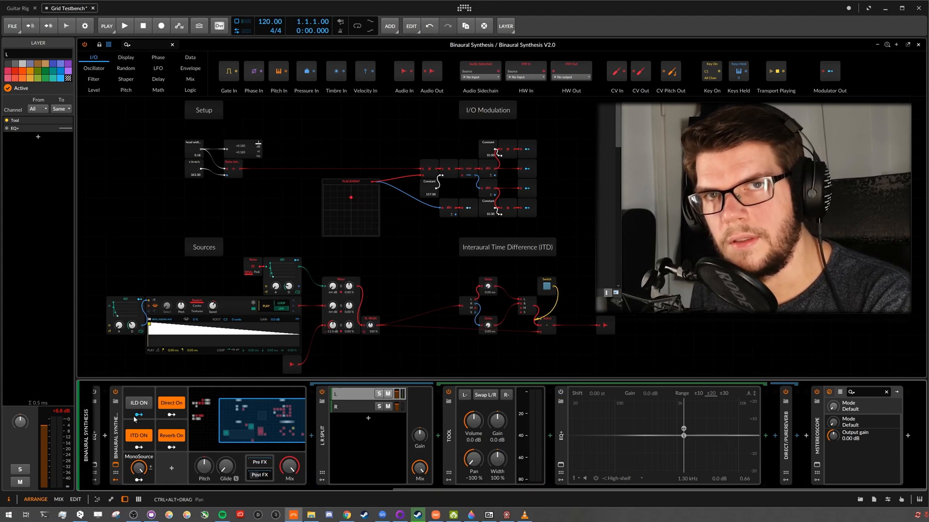
Switch ILD on, then toggle ITD off, on and off again to compare.
click(137, 403)
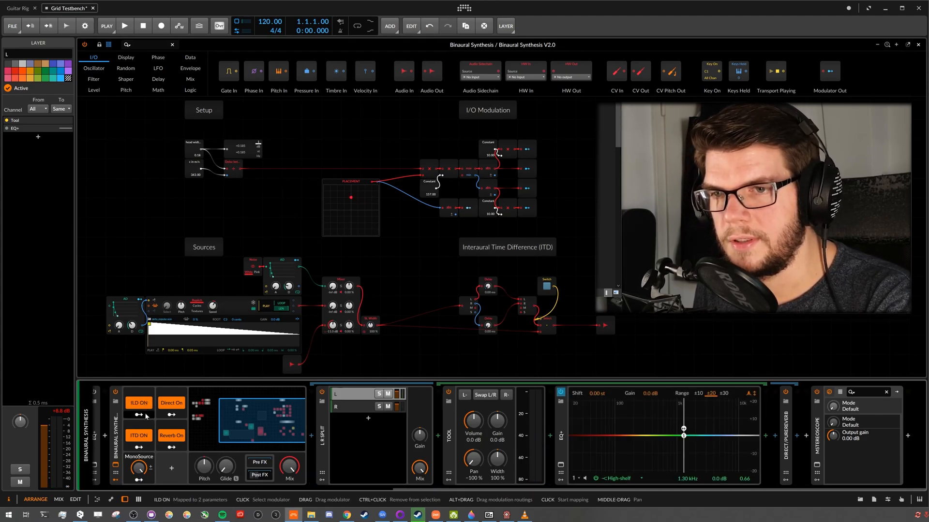
click(171, 403)
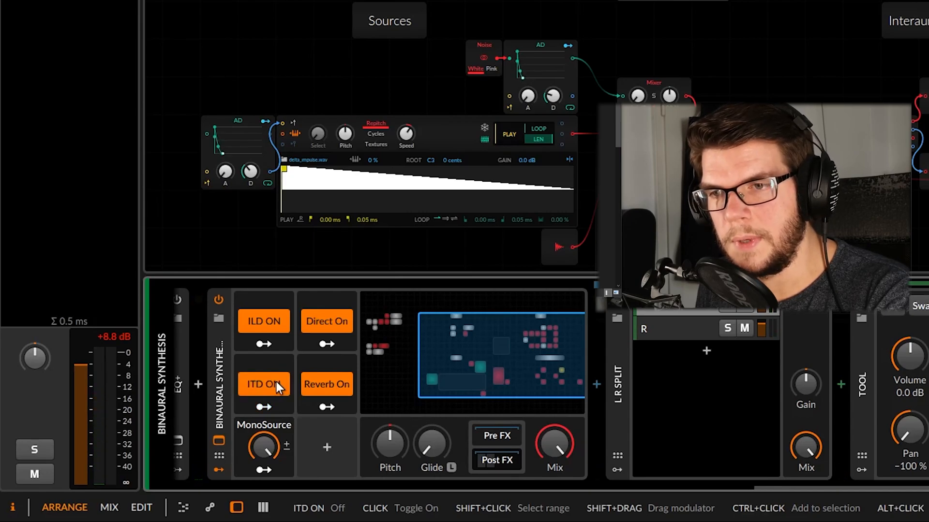
click(263, 383)
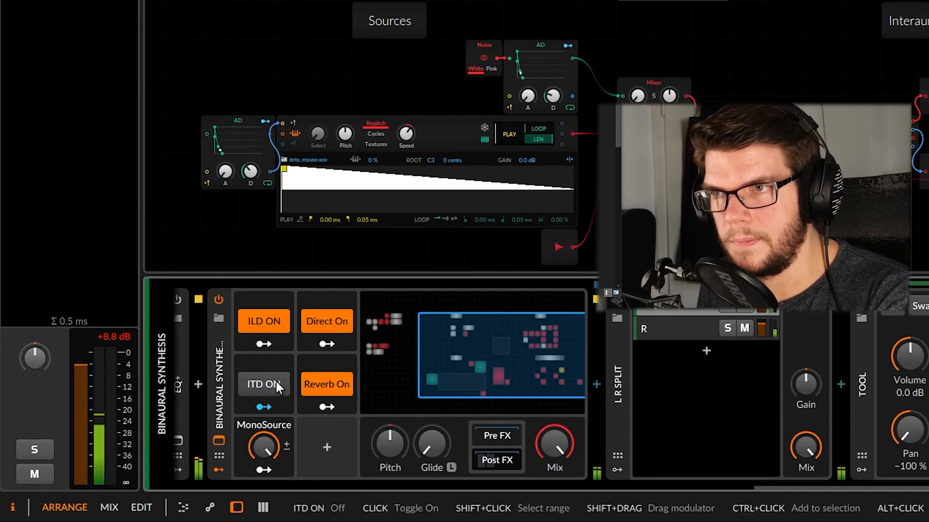
click(264, 384)
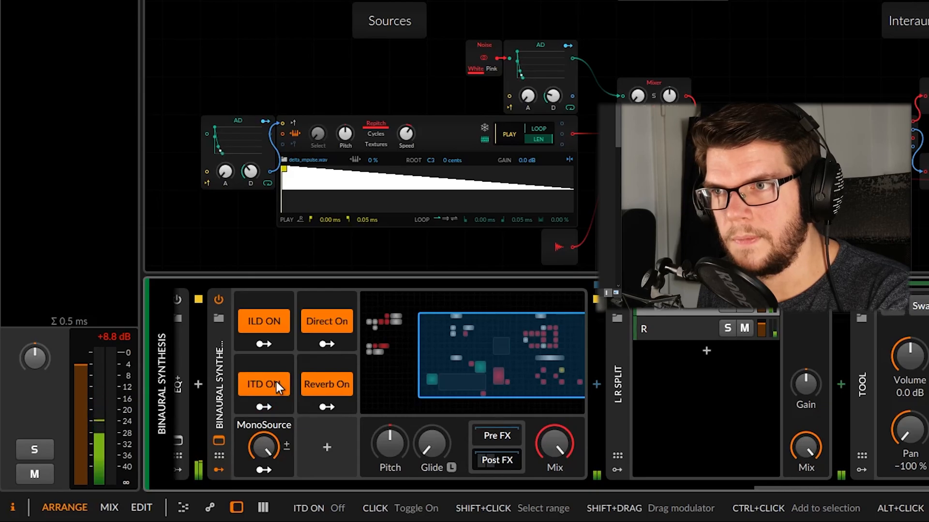
click(263, 383)
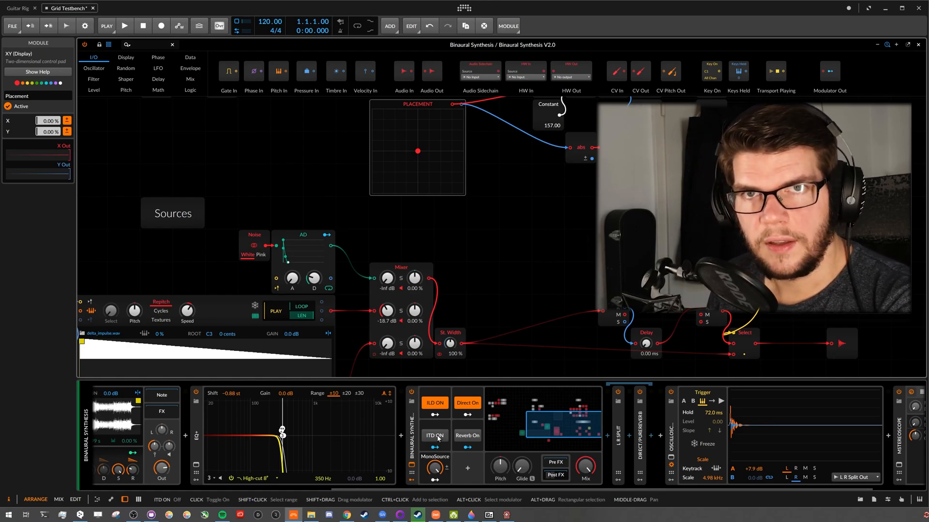
Raise the noise channel on the Mixer and double-click the Placement pad to reset it.
click(435, 435)
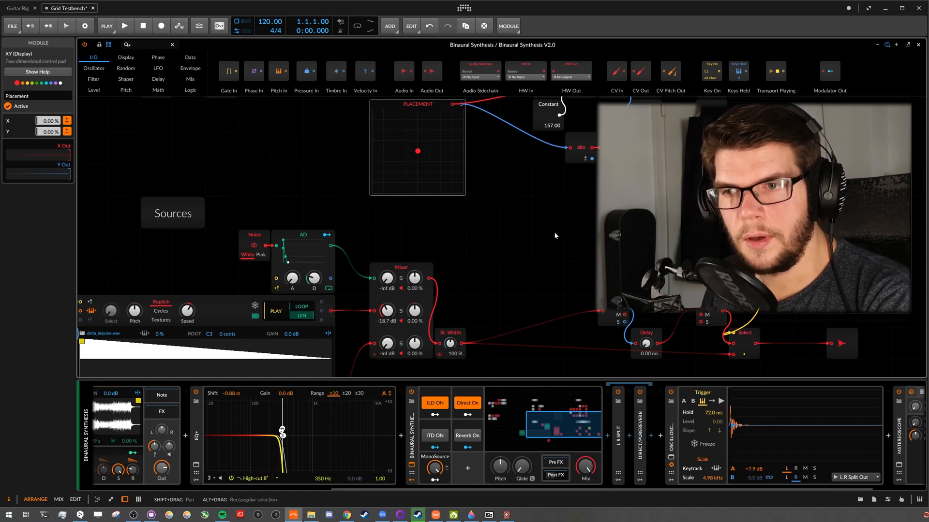
mouse_move(496, 237)
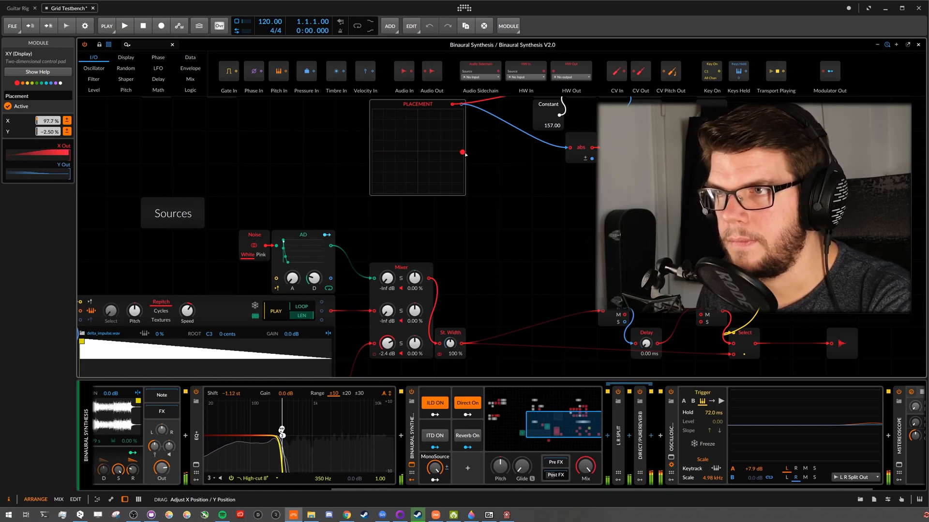
double_click(463, 152)
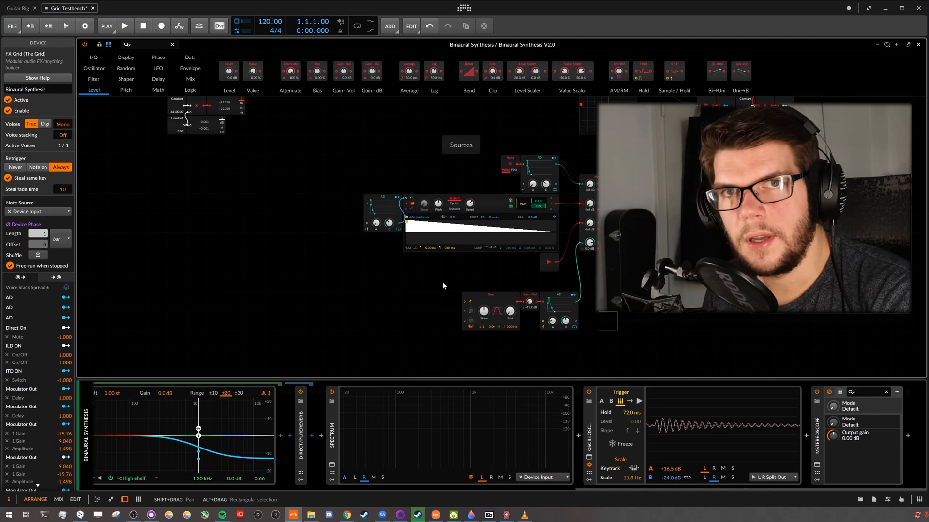
mouse_move(192, 428)
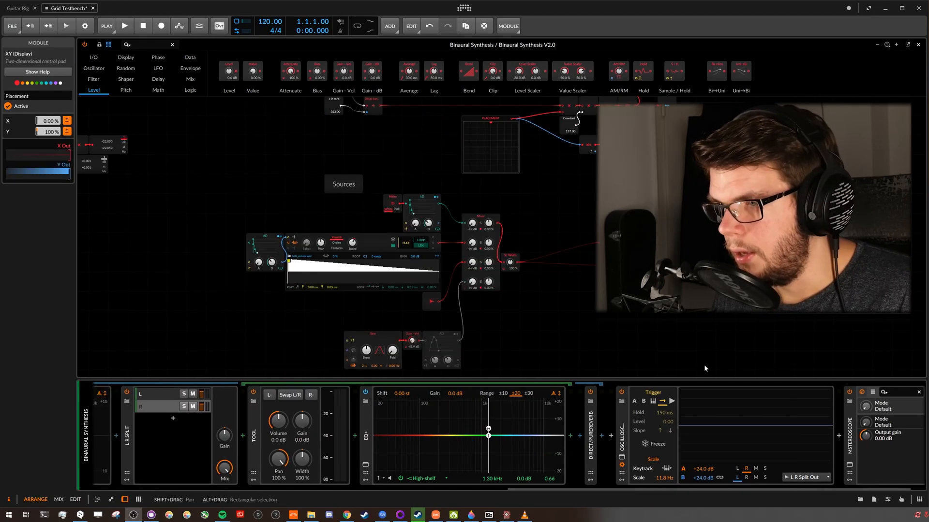
mouse_move(523, 255)
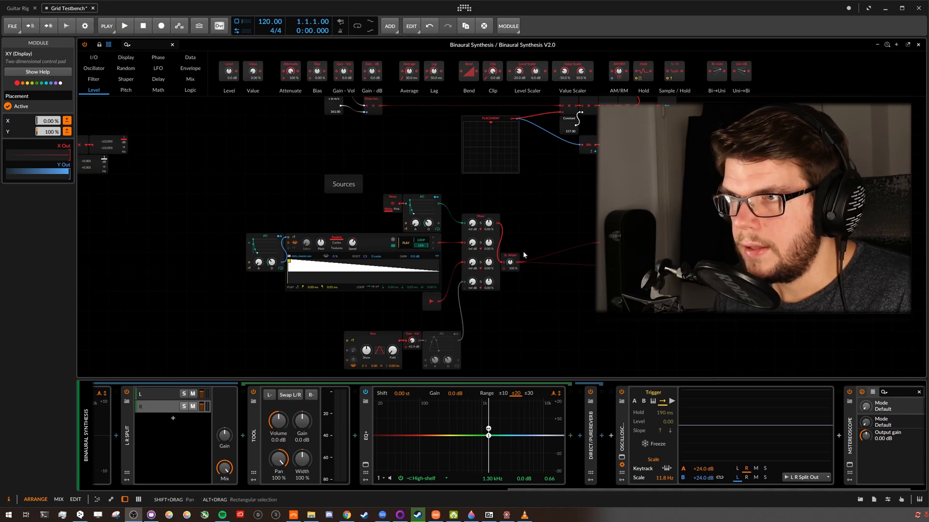